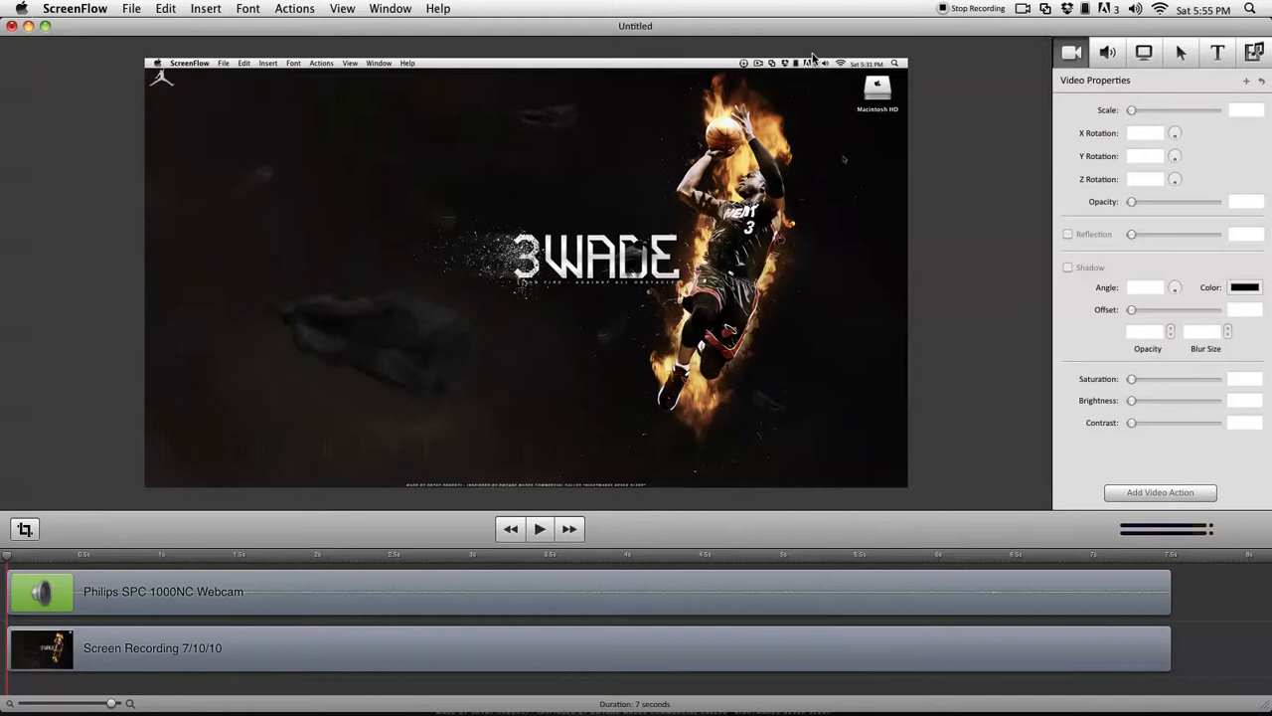
{"action": "mouse_move", "coordinate": [753, 7]}
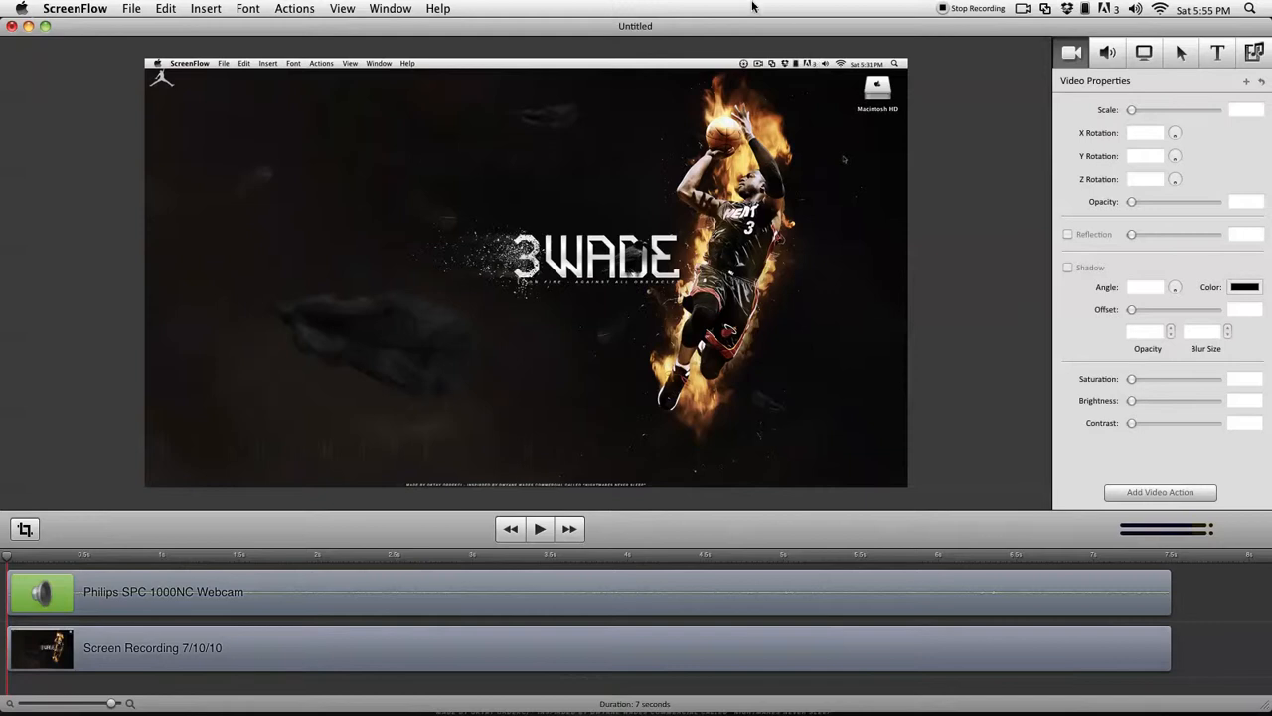
{"action": "mouse_move", "coordinate": [838, 30]}
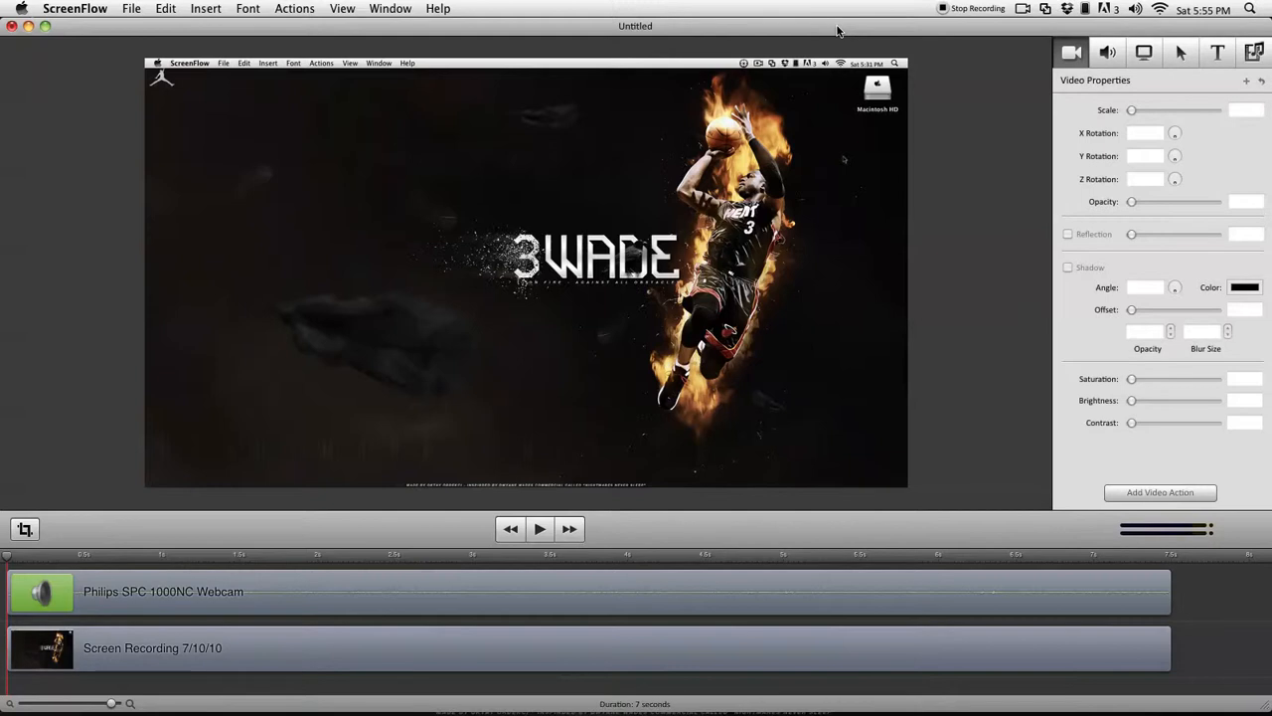
{"action": "mouse_move", "coordinate": [850, 38]}
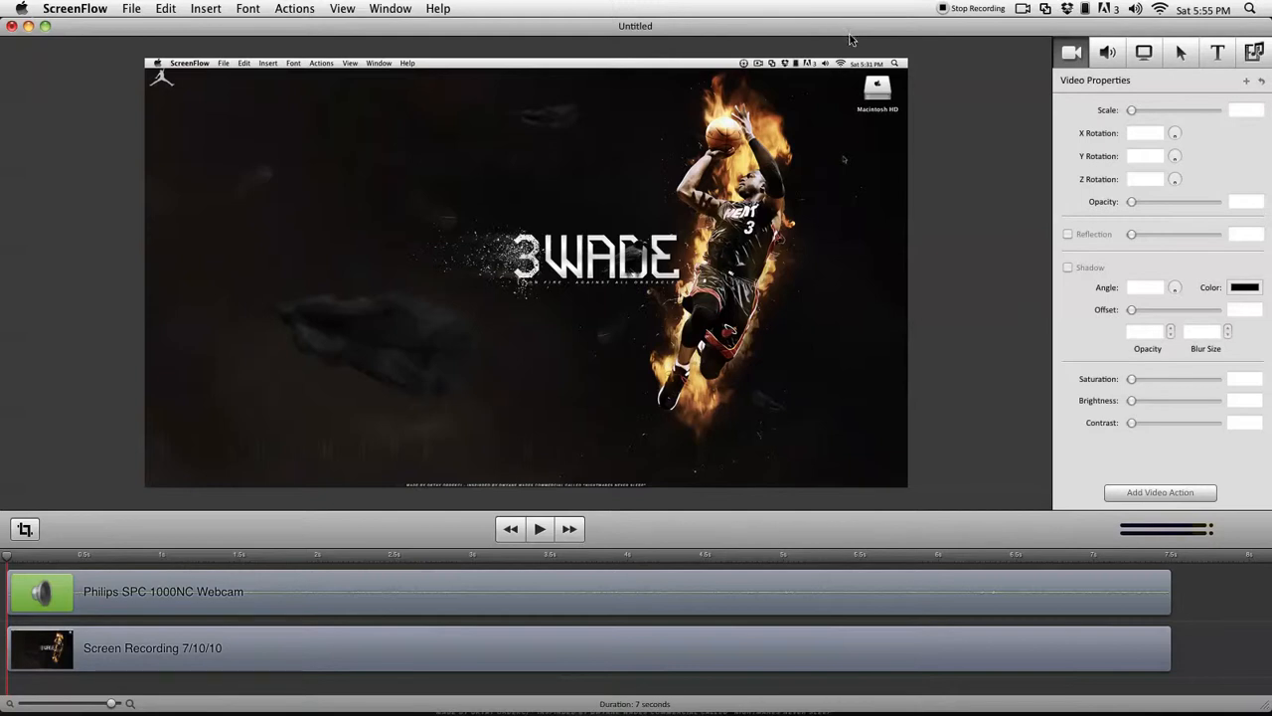
{"action": "mouse_move", "coordinate": [348, 207]}
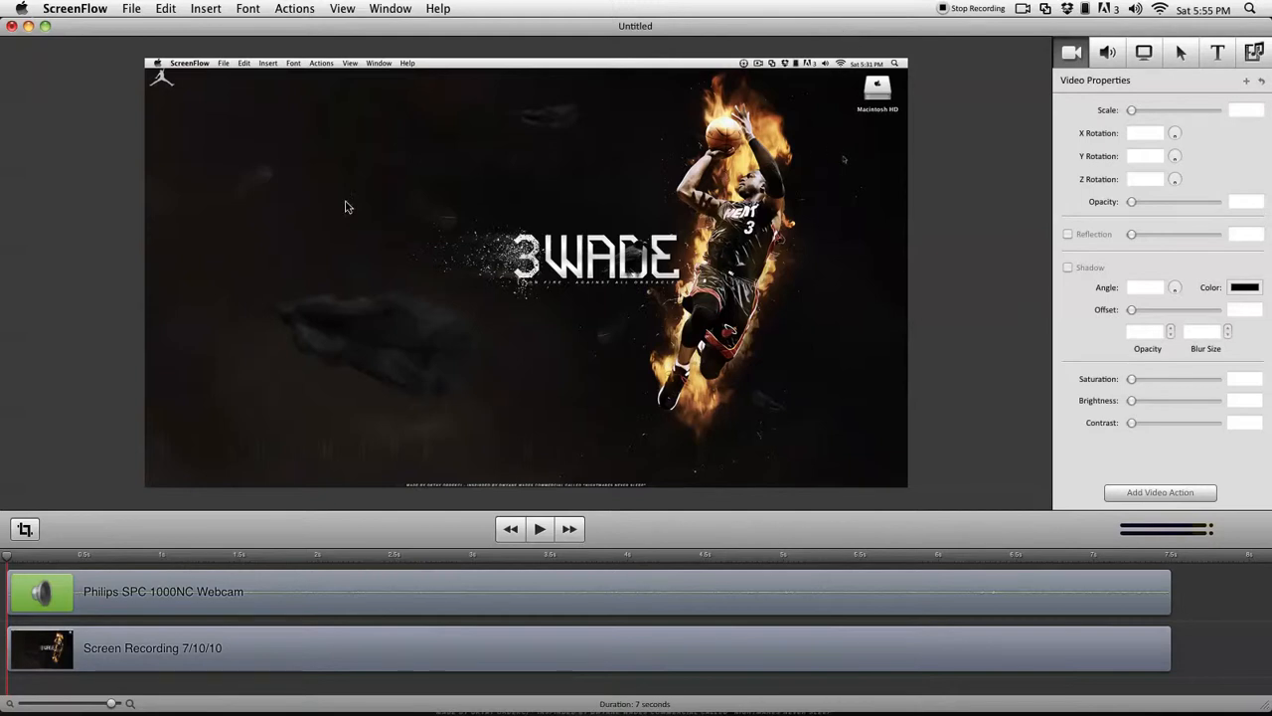
{"action": "mouse_move", "coordinate": [245, 525]}
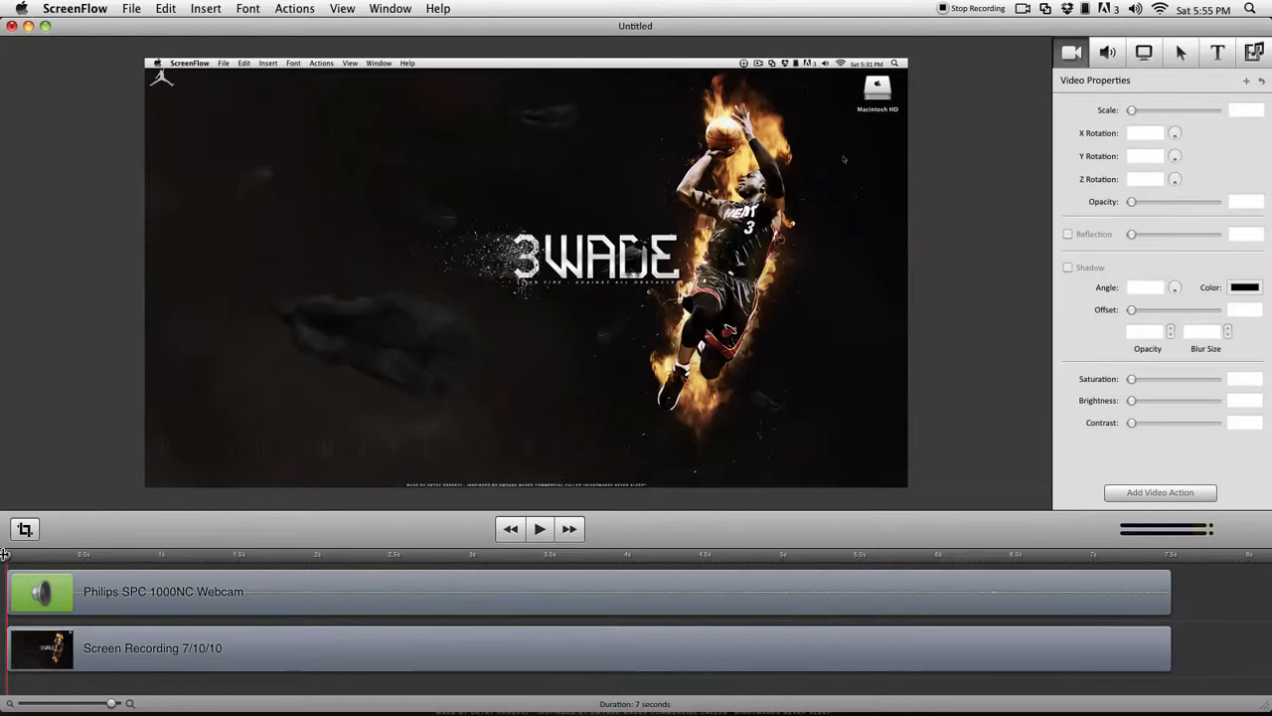
Preview the project, start exporting it as test.mov, and open Movie Settings.
{"action": "left_click", "coordinate": [540, 527]}
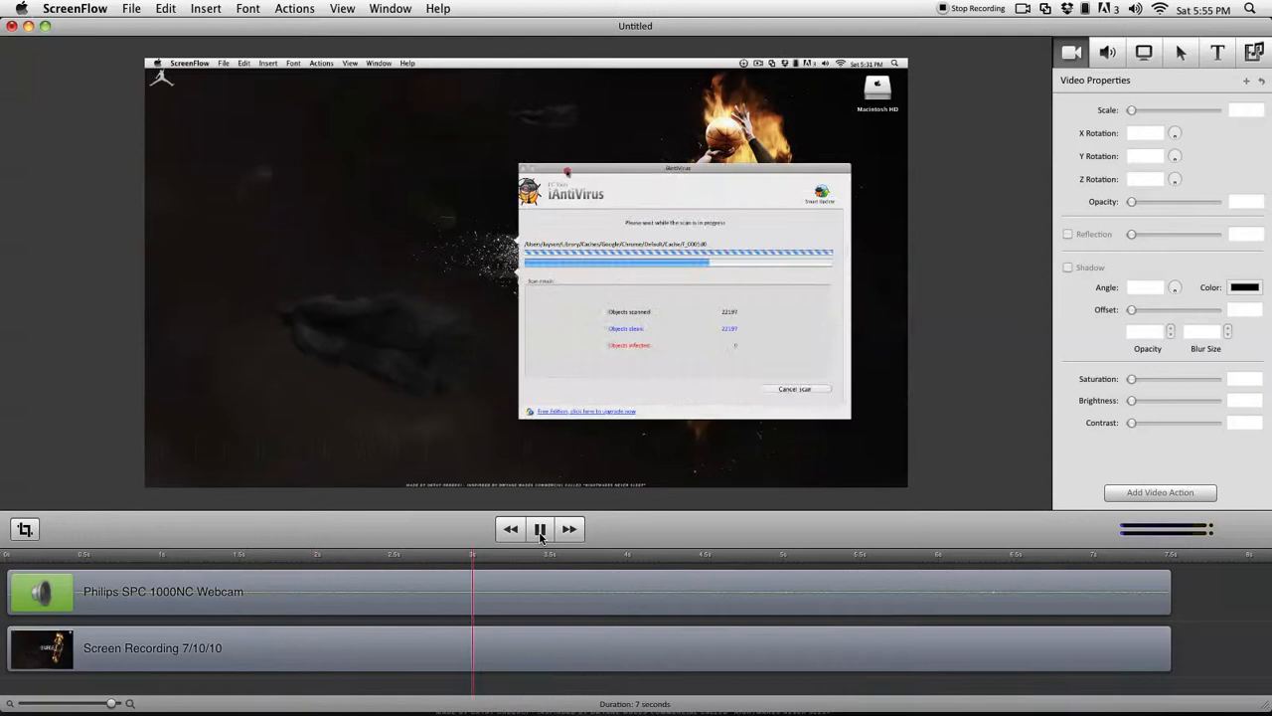
{"action": "left_click", "coordinate": [540, 528]}
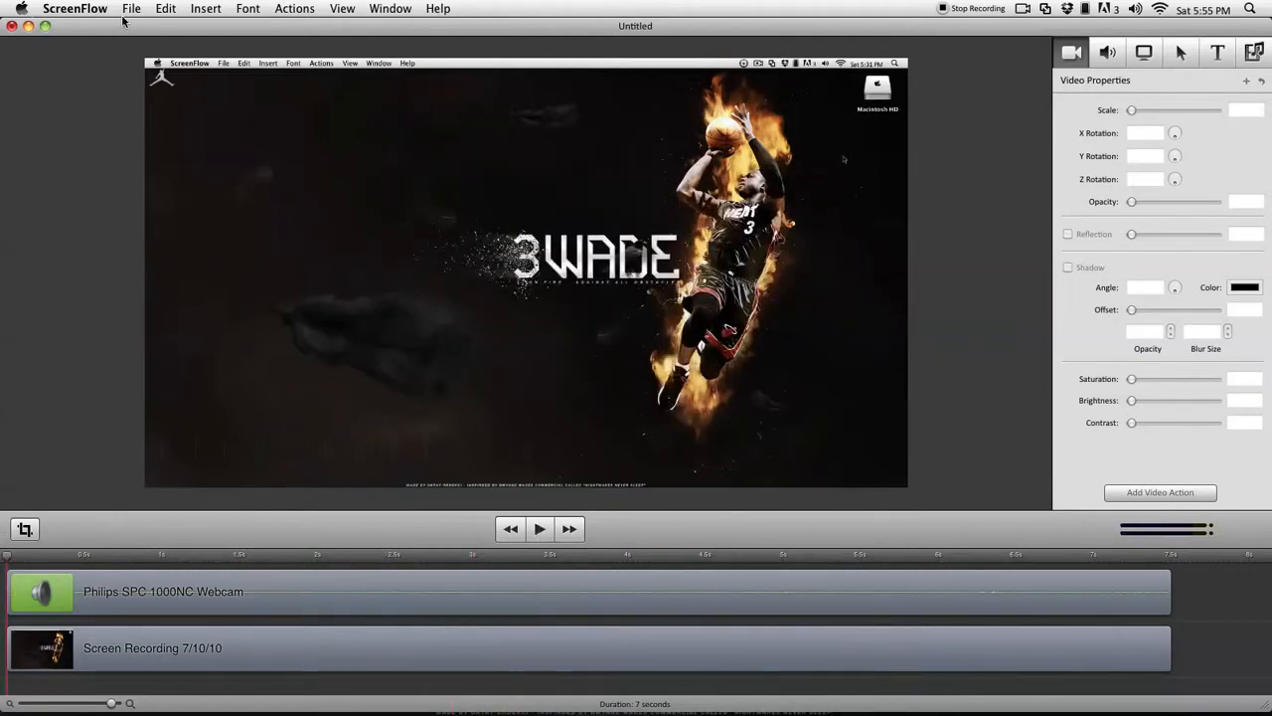
{"action": "left_click", "coordinate": [130, 8]}
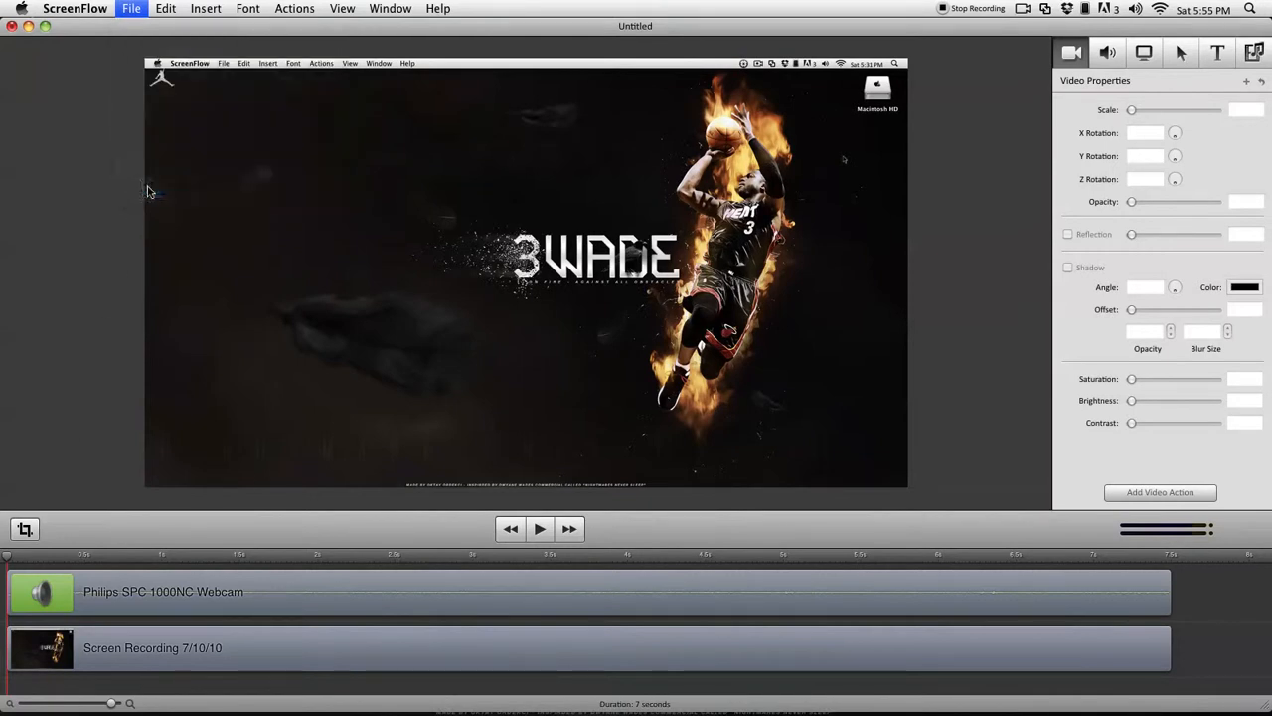
{"action": "left_click", "coordinate": [130, 8]}
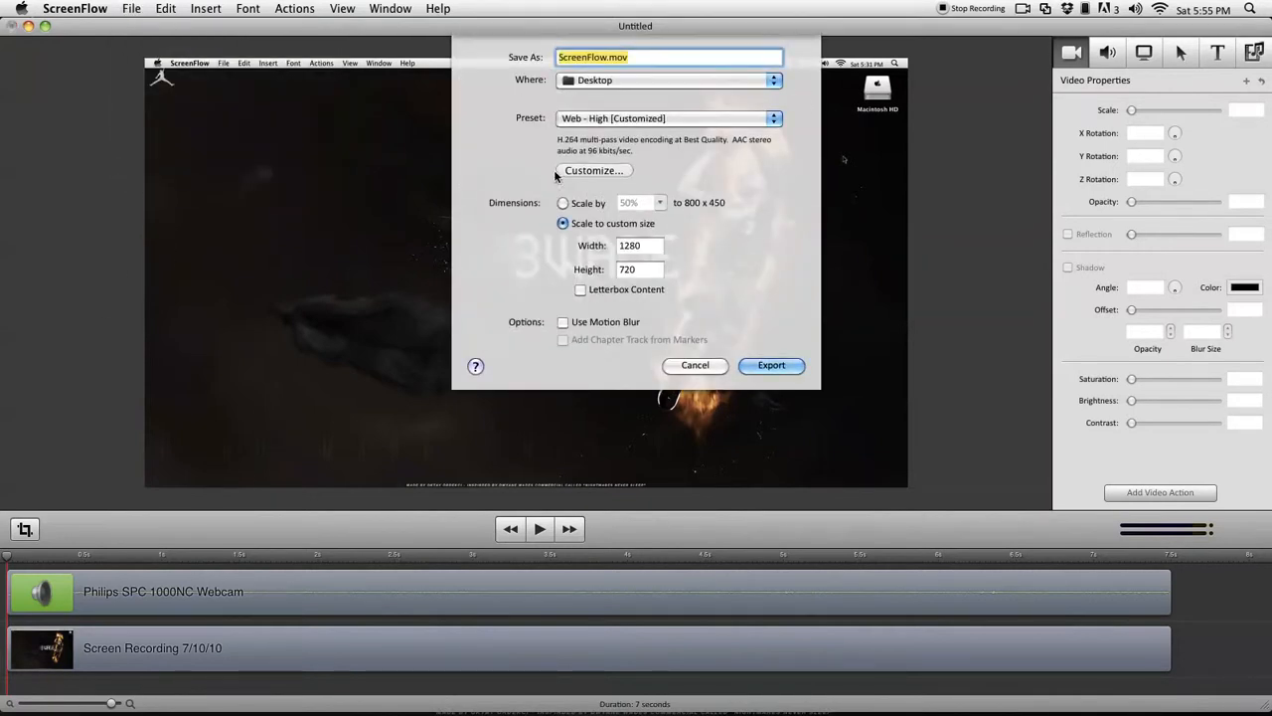
{"action": "left_click", "coordinate": [606, 57]}
{"action": "type", "text": "test"}
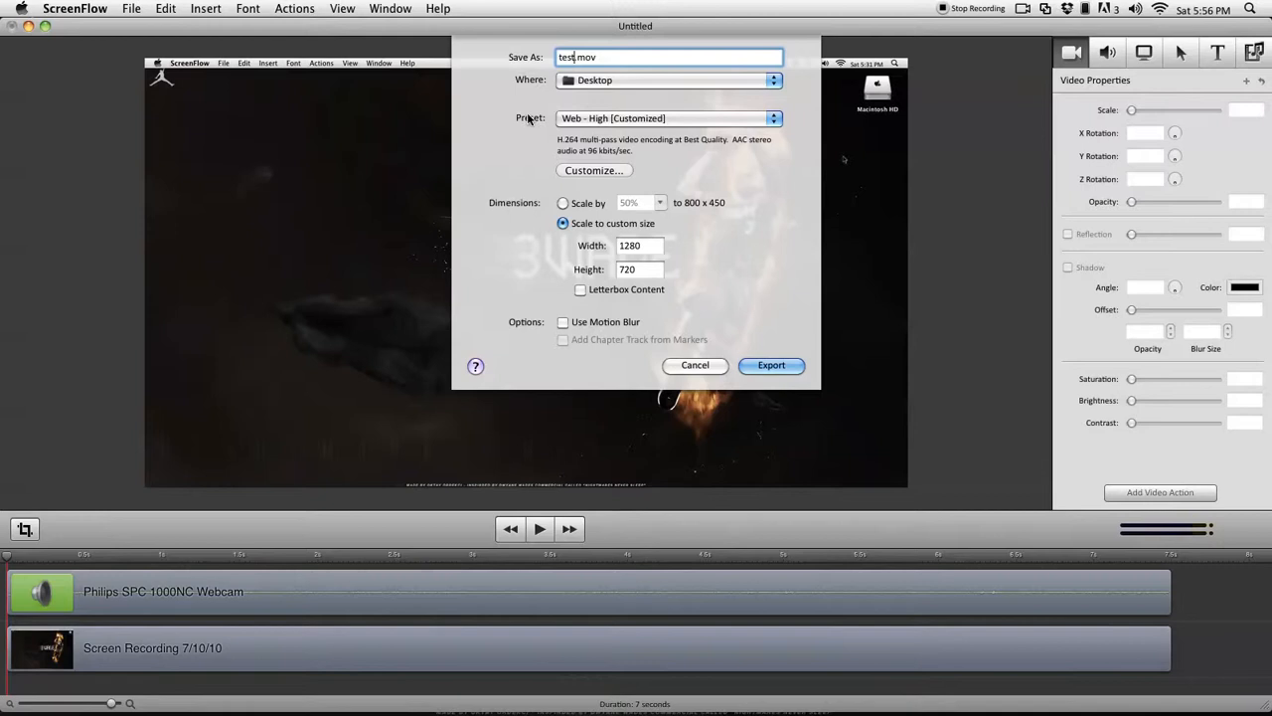
{"action": "left_click", "coordinate": [594, 170]}
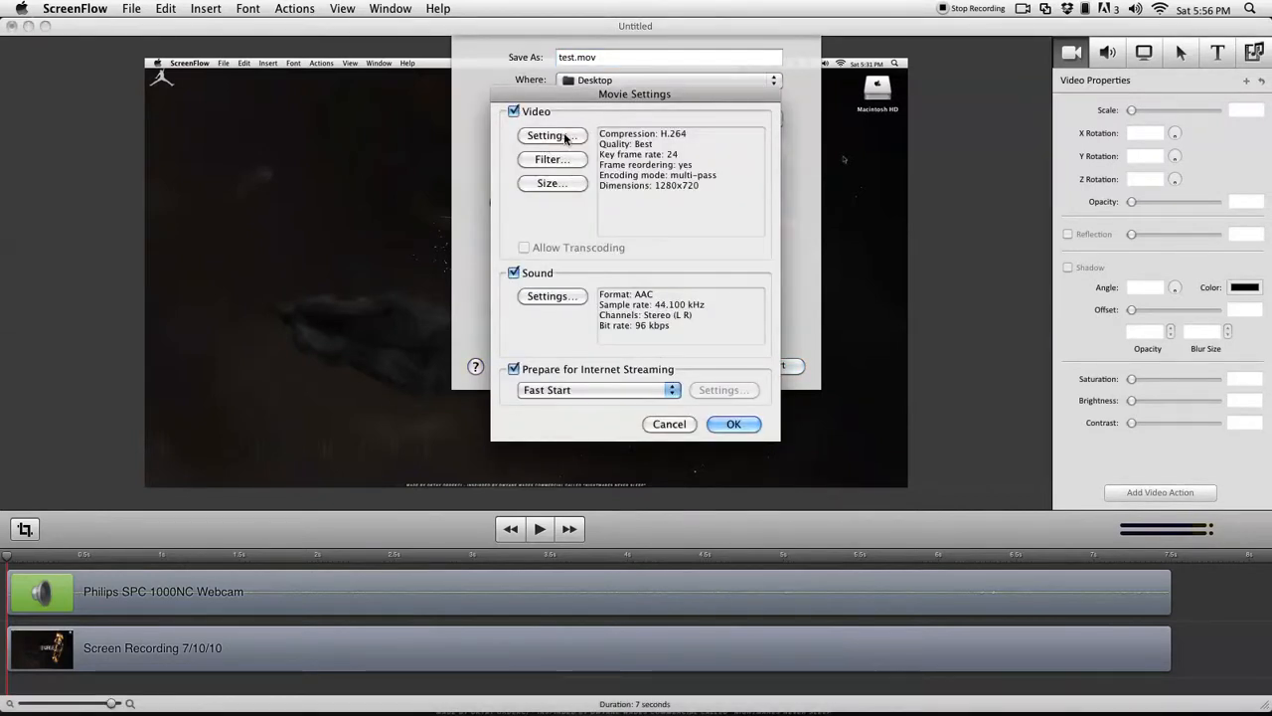
Set the export video to H.264 compression at 1280x720 HD.
{"action": "left_click", "coordinate": [551, 136]}
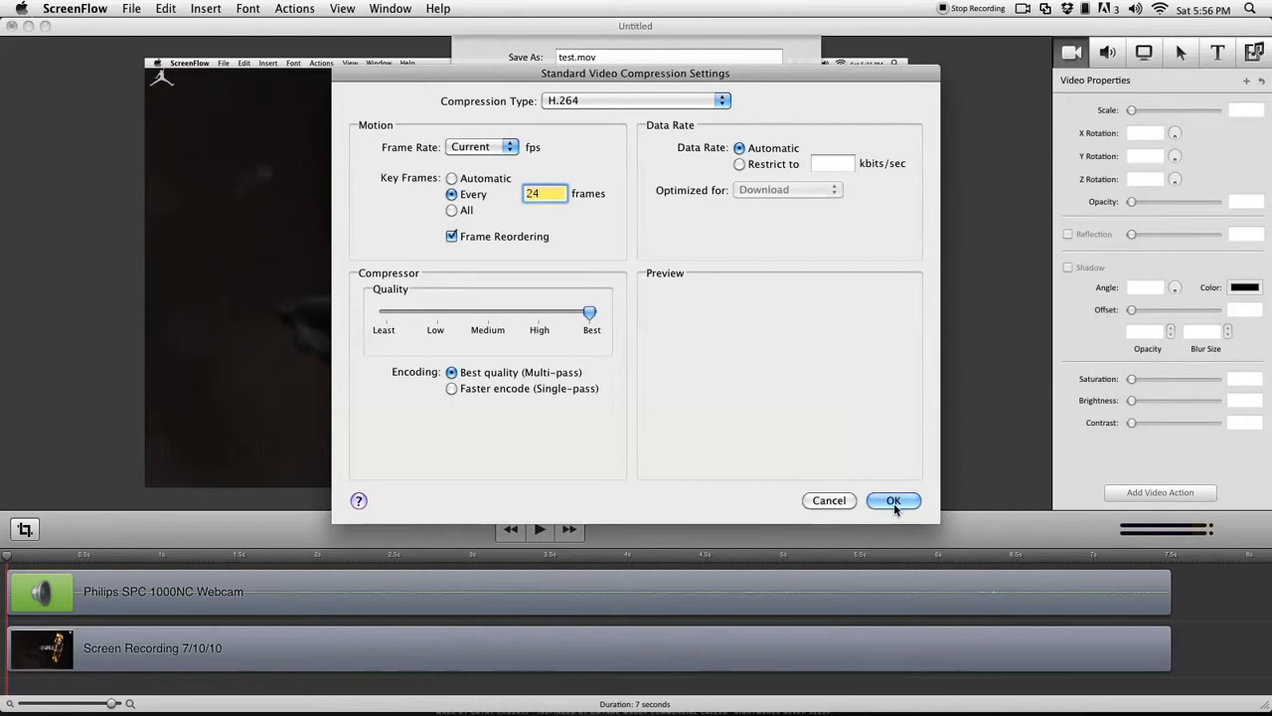
{"action": "left_click", "coordinate": [892, 500]}
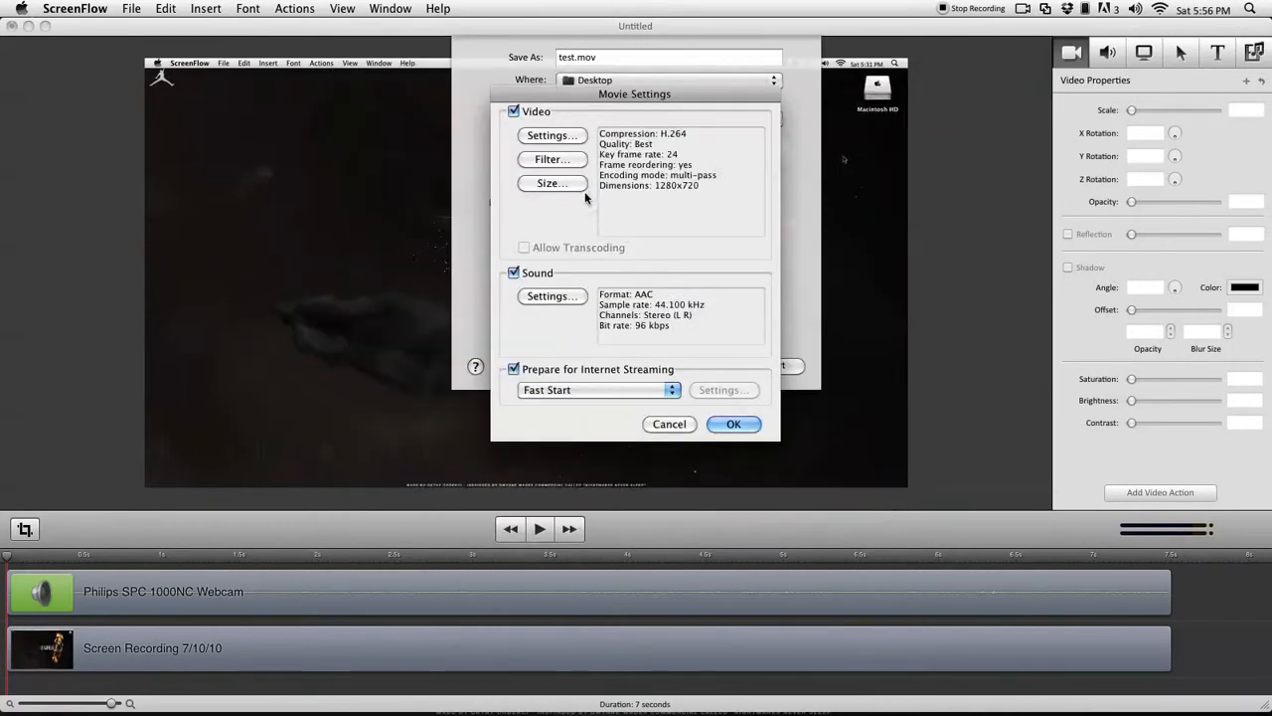
{"action": "left_click", "coordinate": [551, 183]}
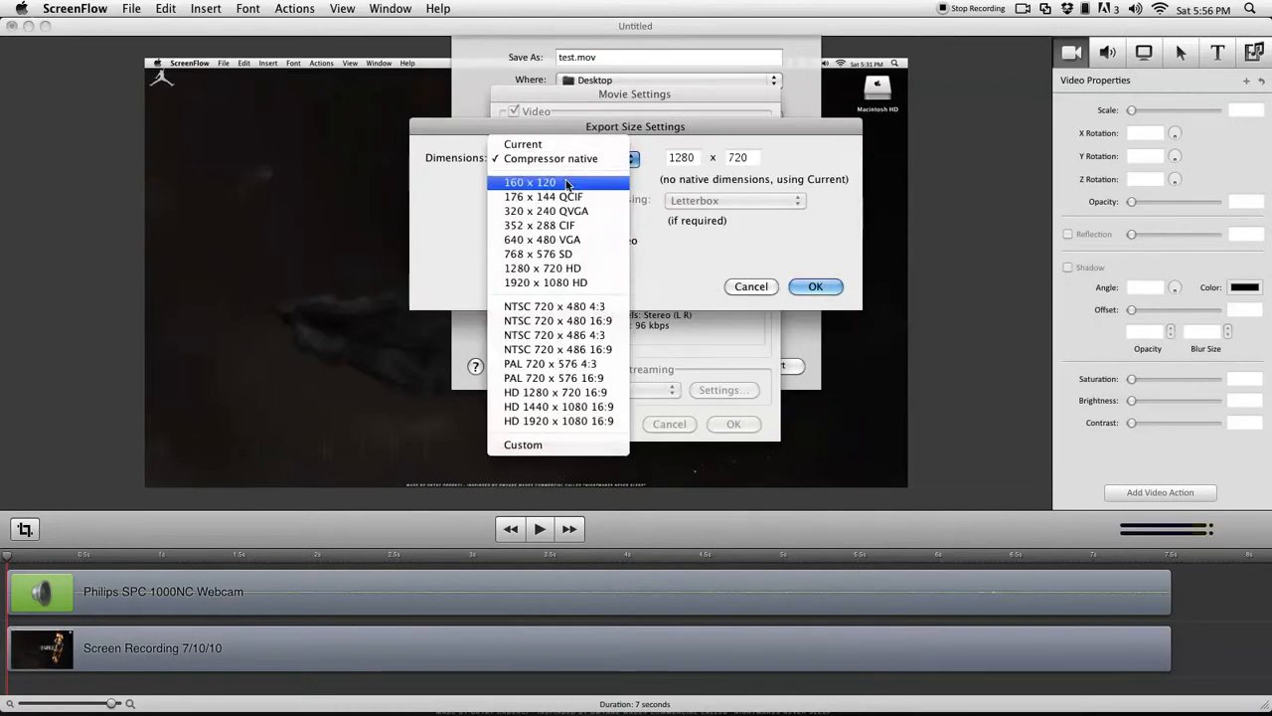
{"action": "left_click", "coordinate": [542, 267]}
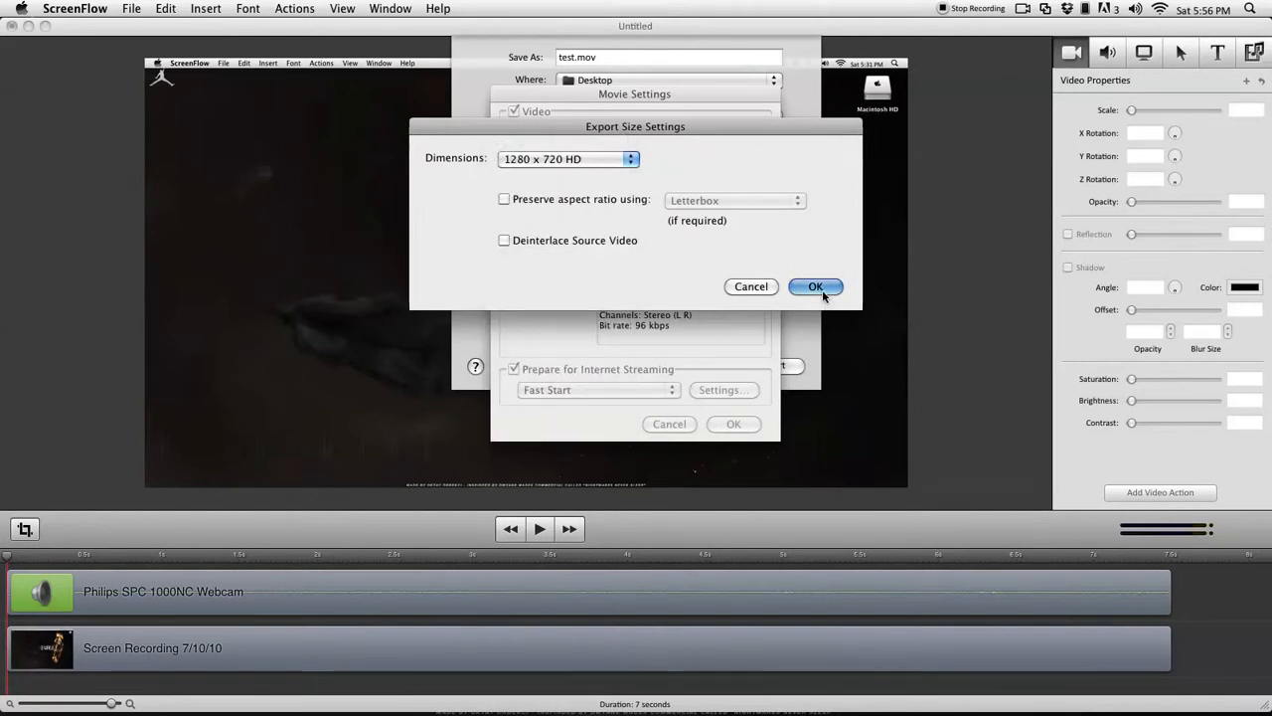
{"action": "left_click", "coordinate": [815, 287]}
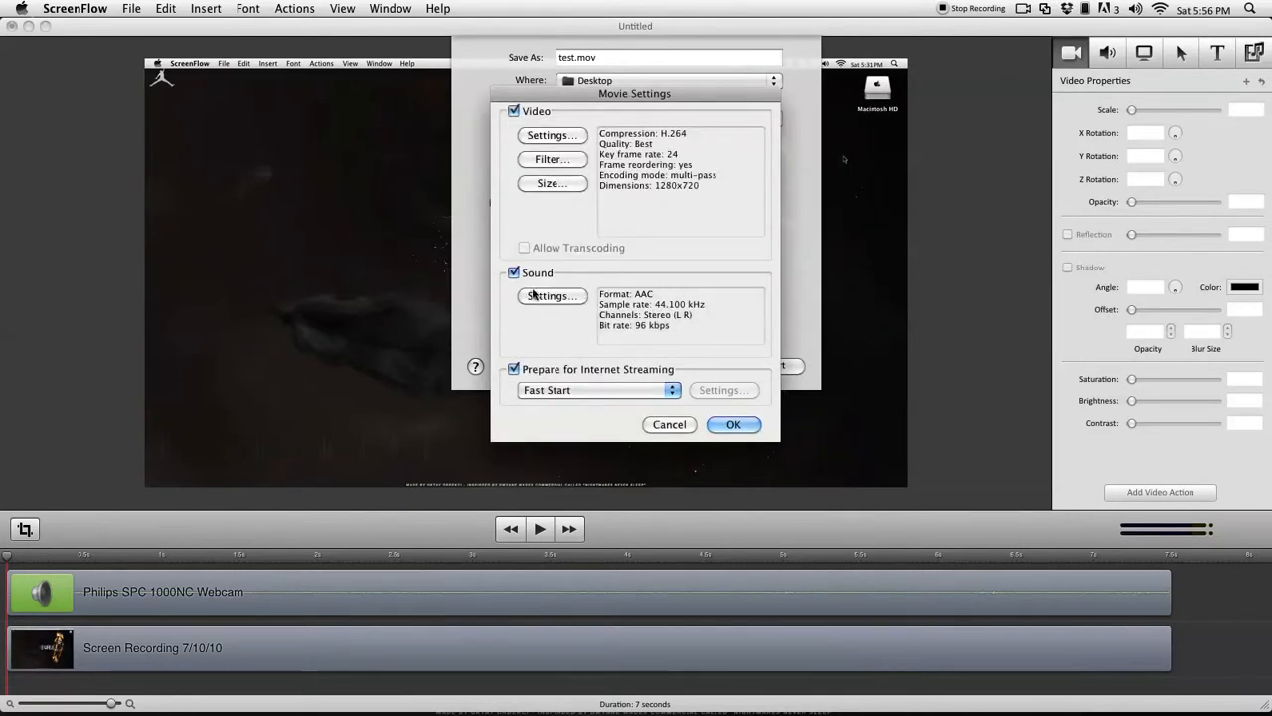
Set the AAC sound encoding quality to Best.
{"action": "left_click", "coordinate": [552, 296]}
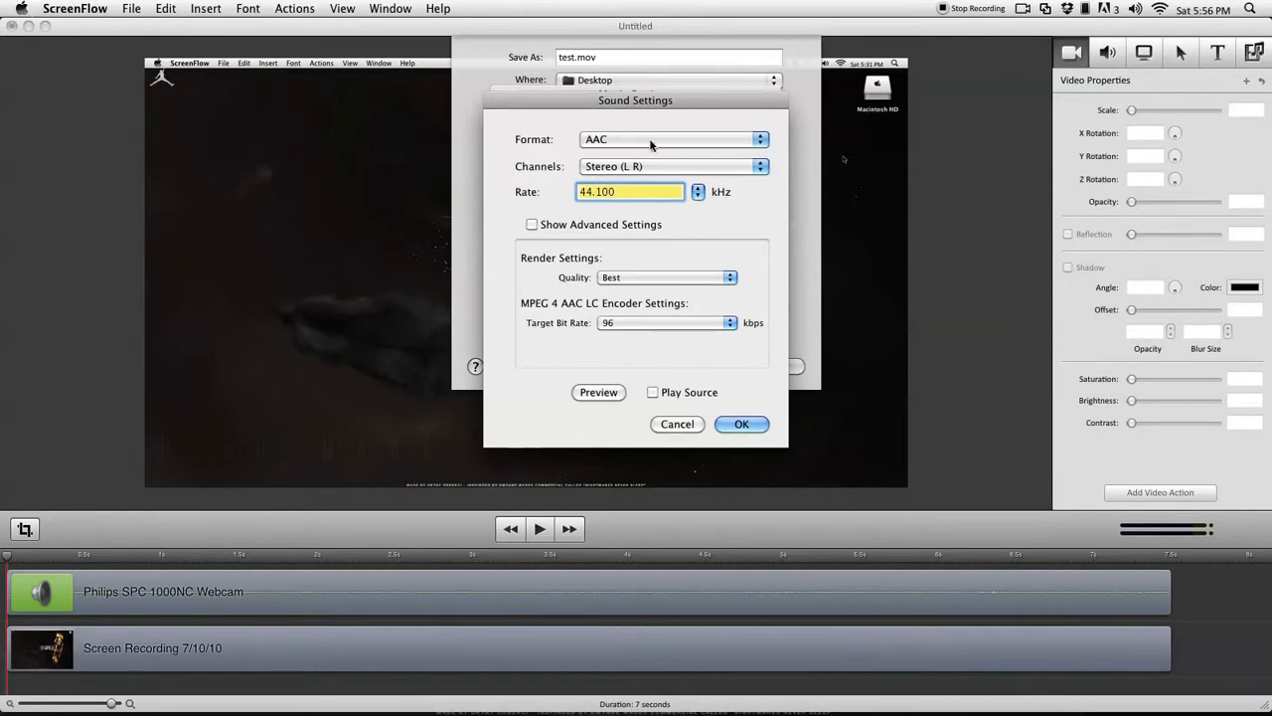
{"action": "left_click", "coordinate": [666, 278]}
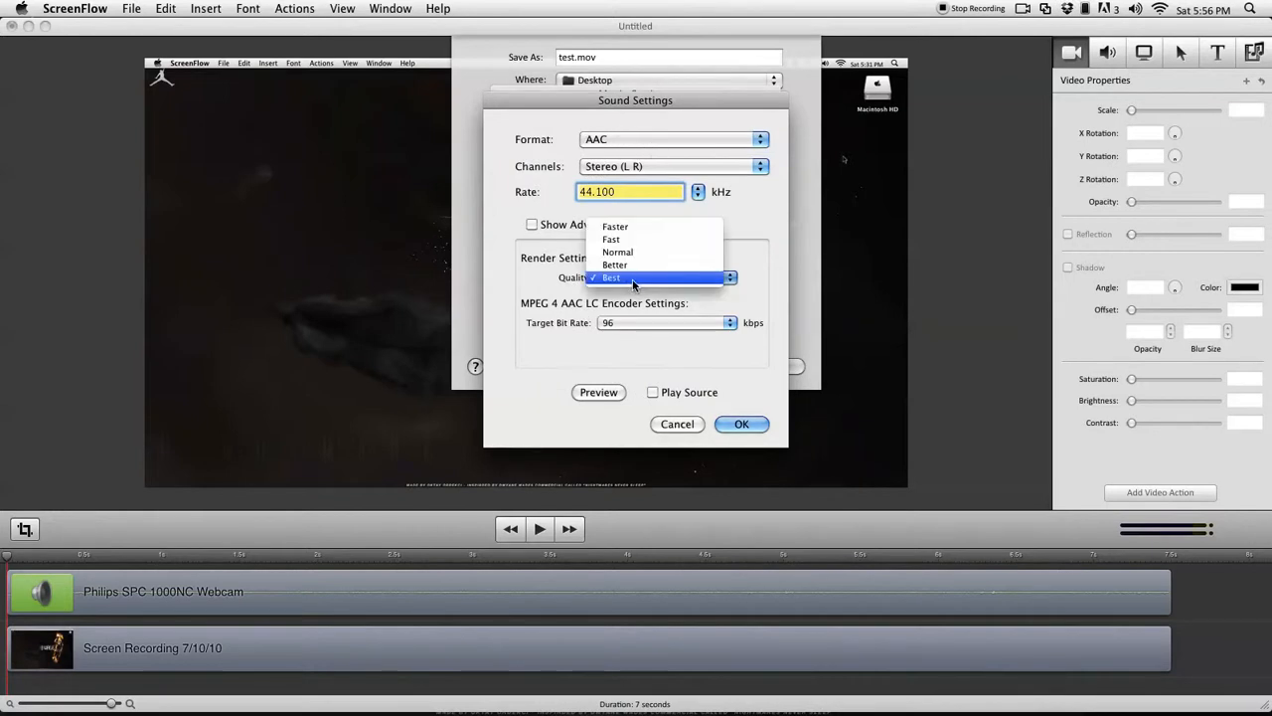
{"action": "left_click", "coordinate": [741, 424]}
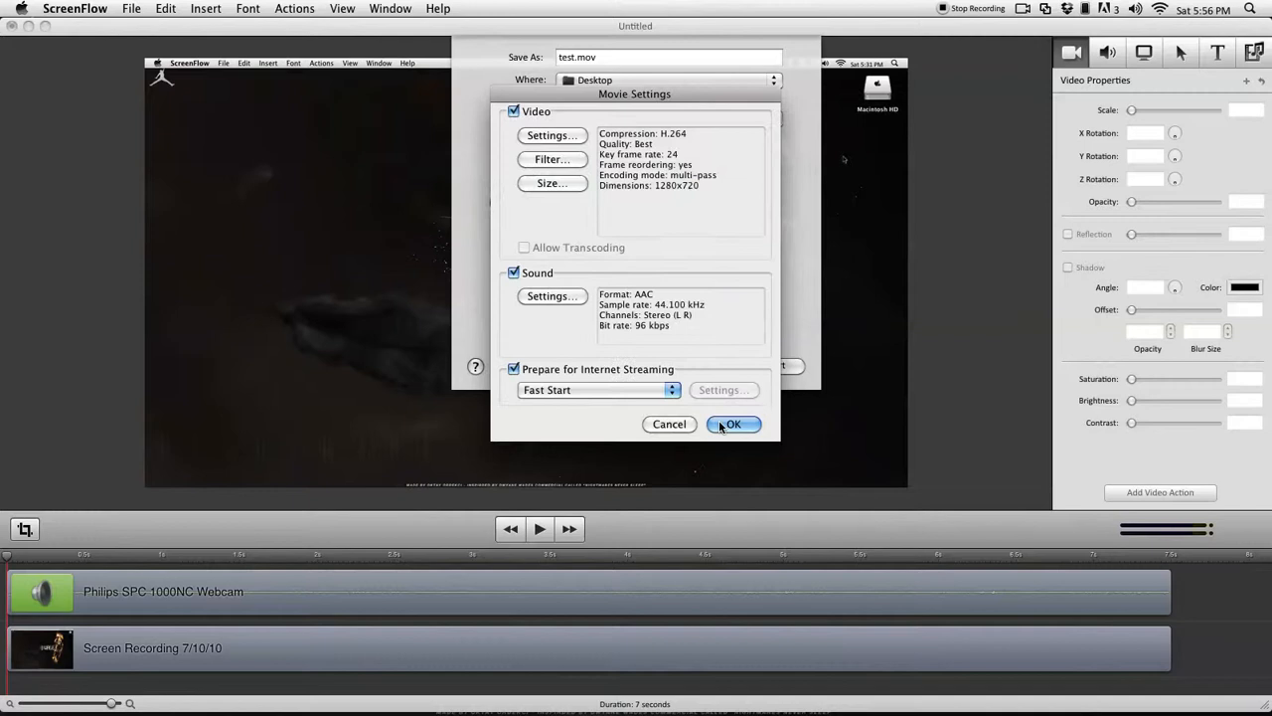
Accept Movie Settings, keep a custom 1280x720 size, and start the export.
{"action": "left_click", "coordinate": [734, 424]}
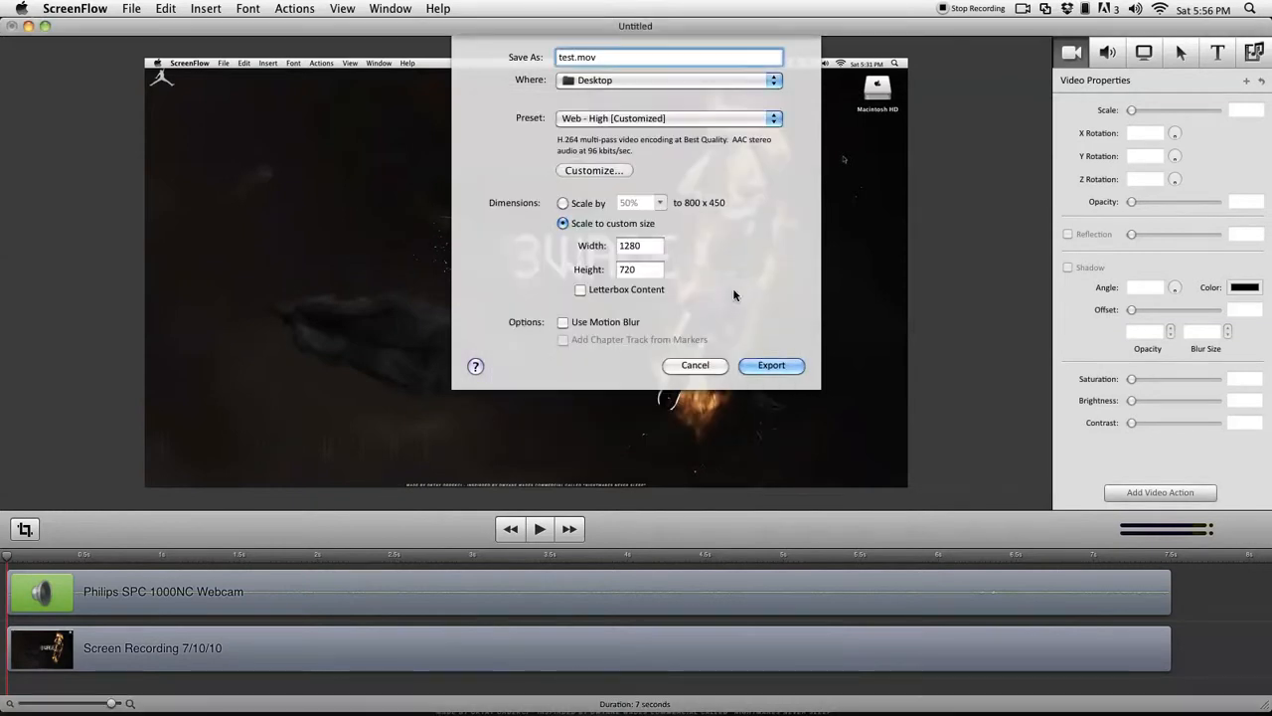
{"action": "left_click", "coordinate": [563, 203]}
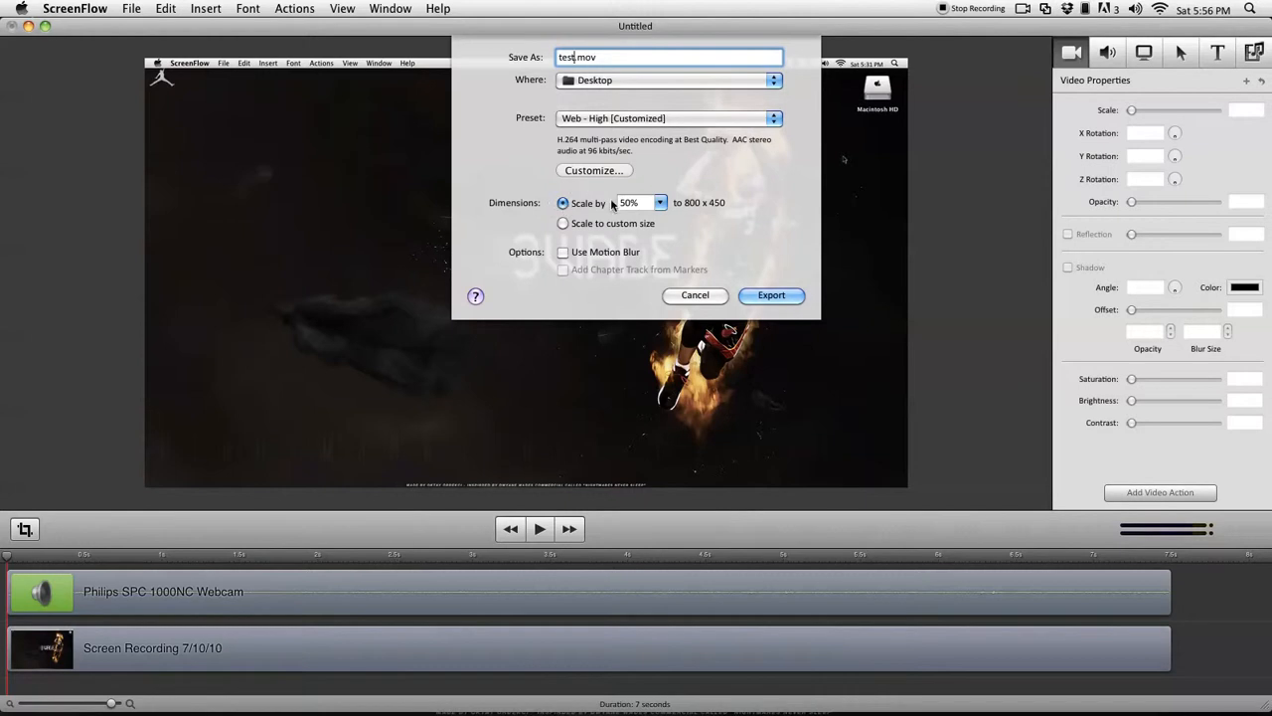
{"action": "left_click", "coordinate": [563, 222]}
{"action": "type", "text": "720"}
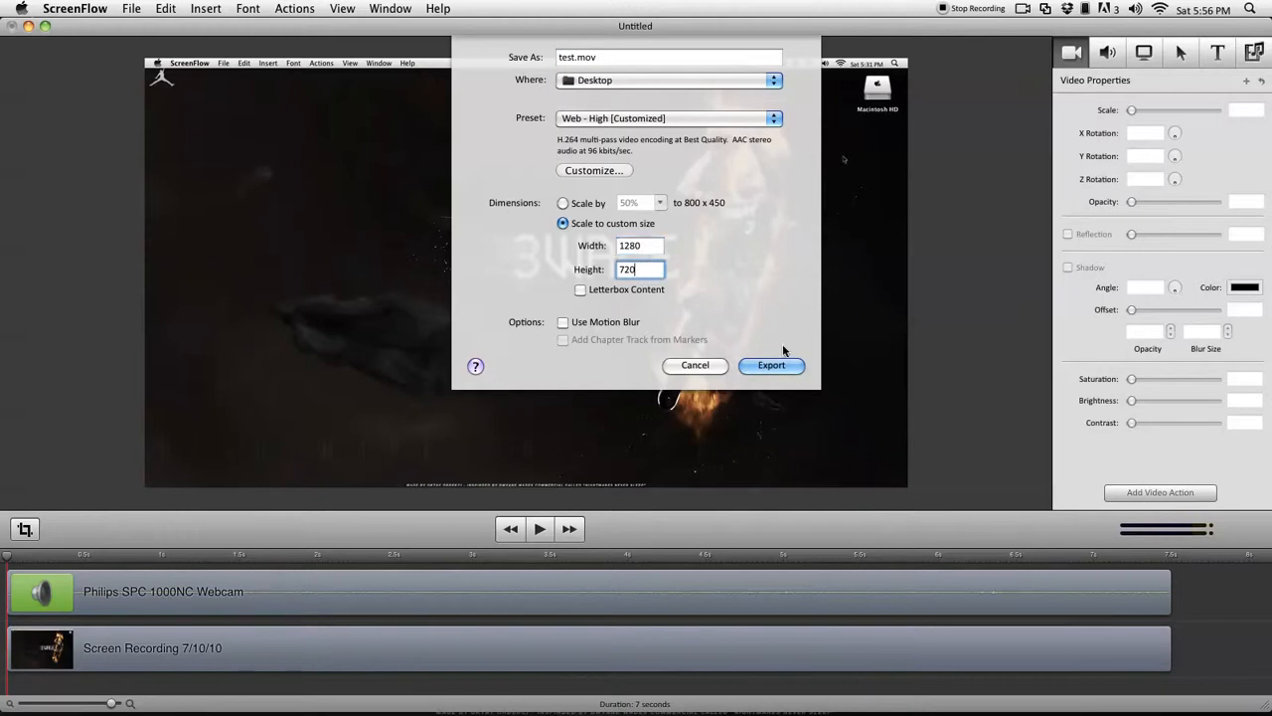
{"action": "mouse_move", "coordinate": [772, 365]}
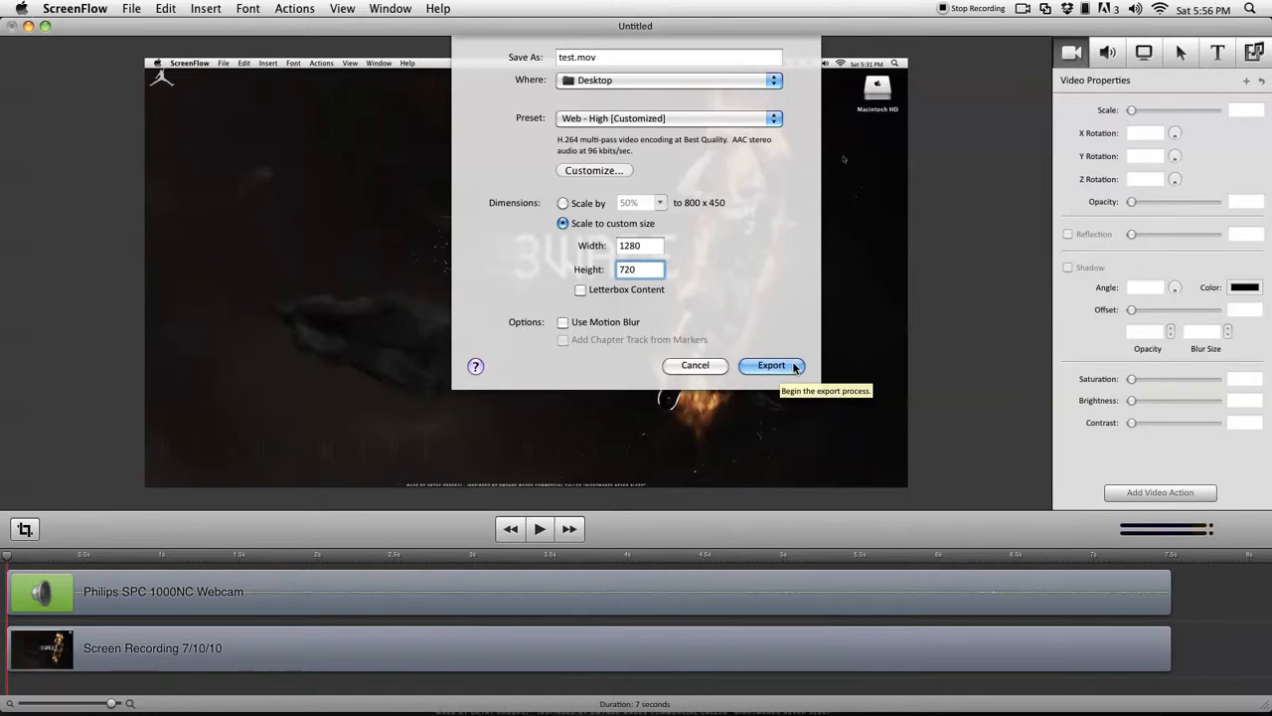
{"action": "left_click", "coordinate": [771, 365]}
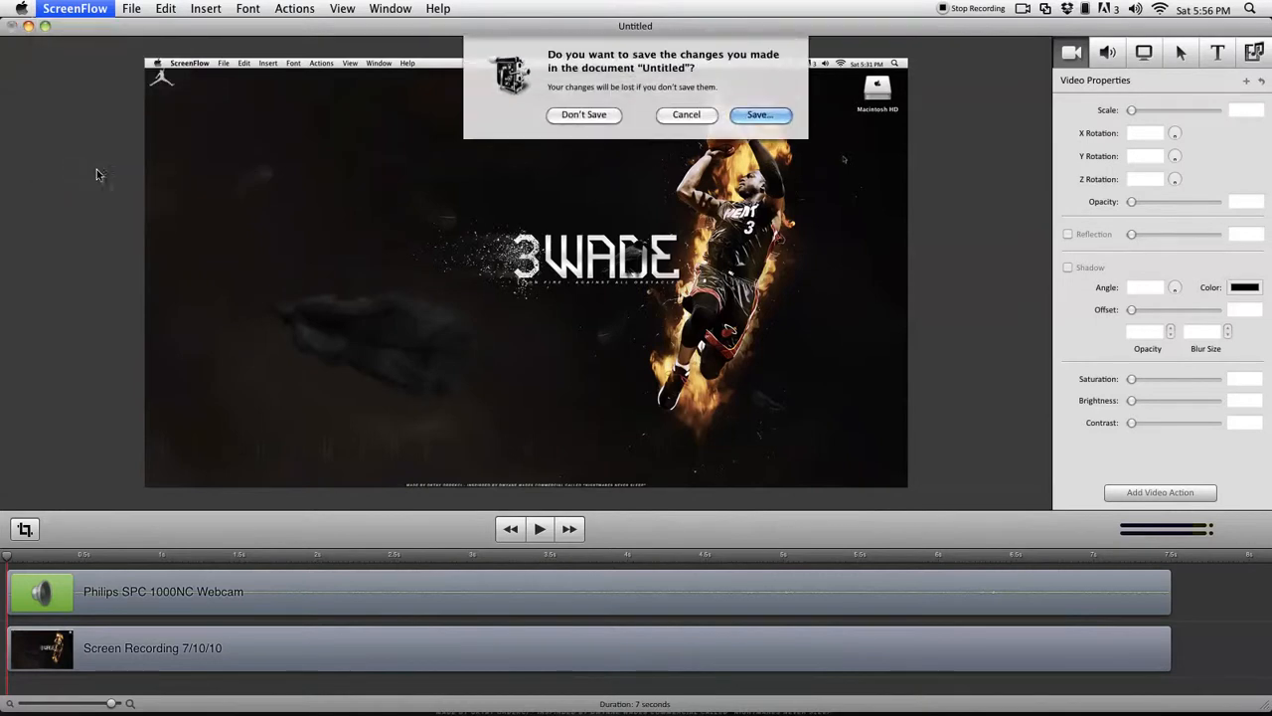
Close ScreenFlow without saving, then close the test.mov playback.
{"action": "left_click", "coordinate": [584, 114]}
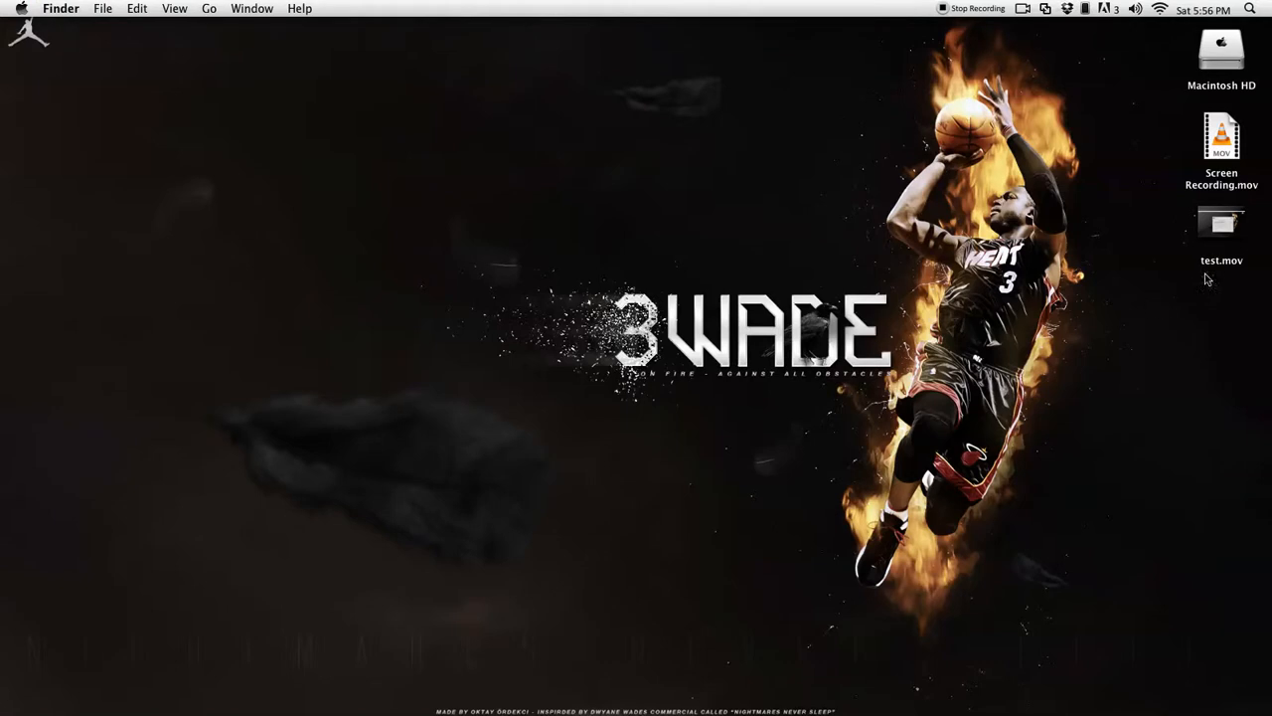
{"action": "mouse_move", "coordinate": [1056, 440]}
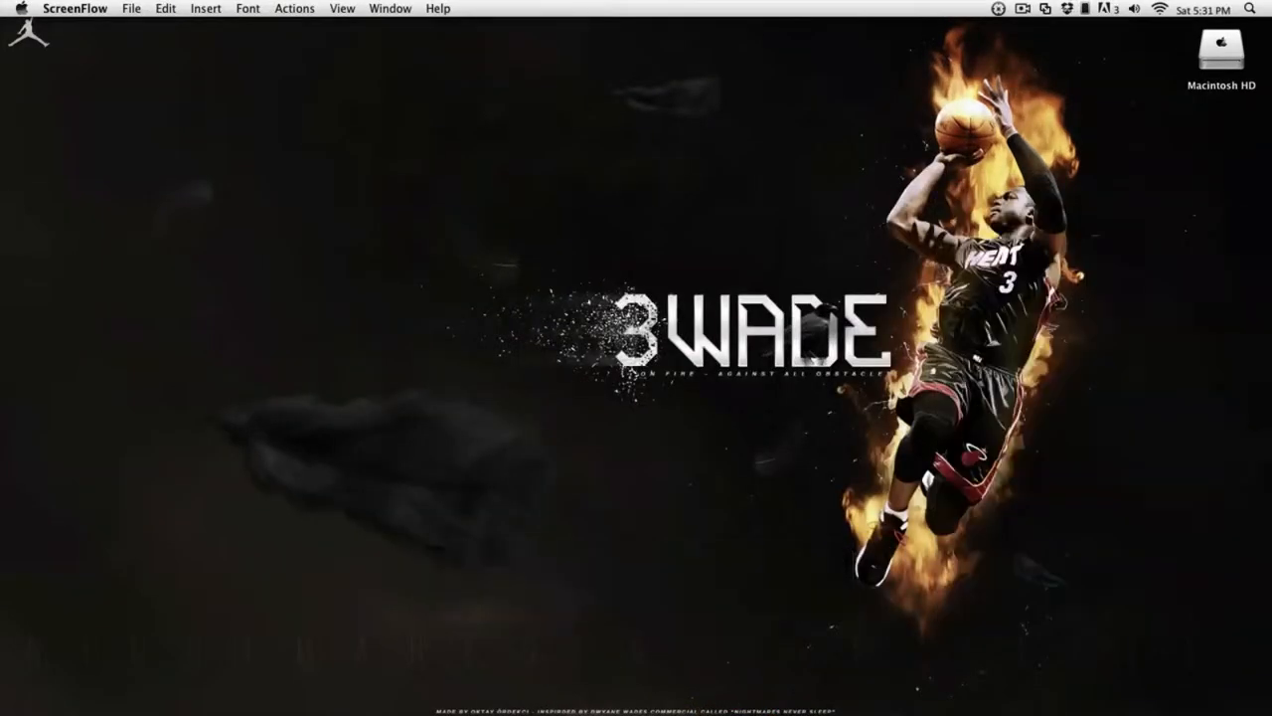
{"action": "left_click", "coordinate": [22, 8]}
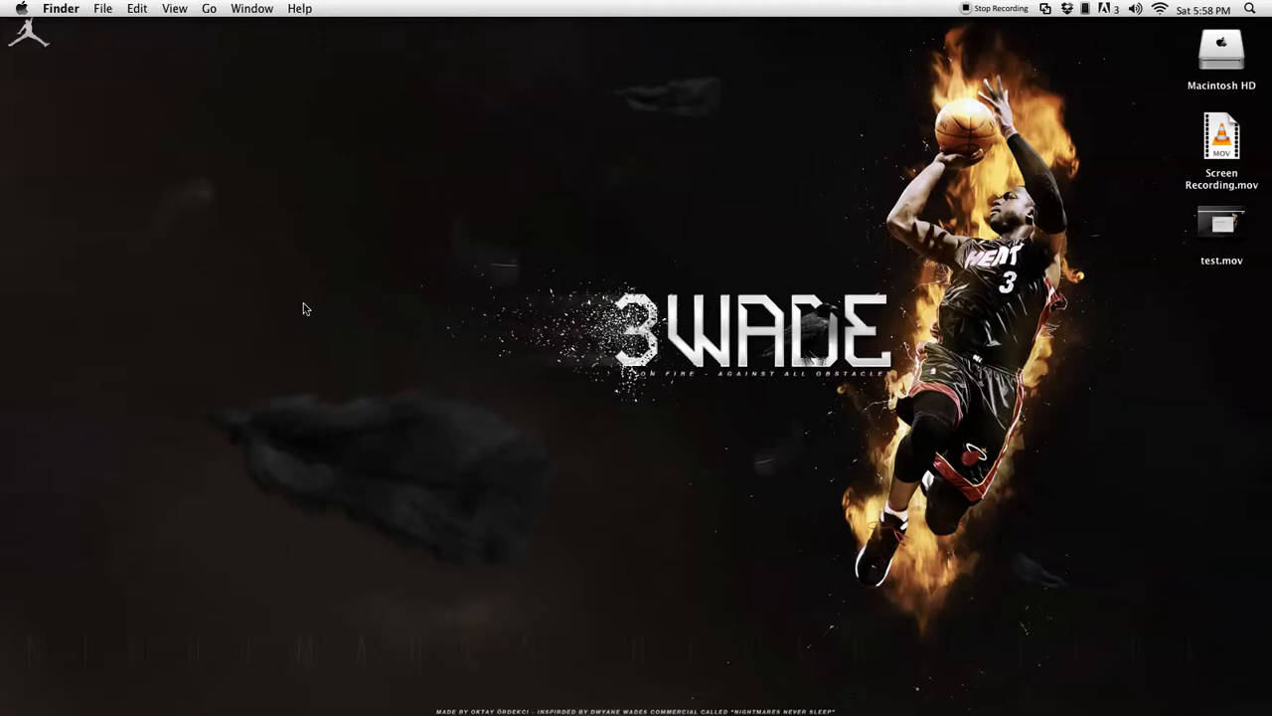
{"action": "mouse_move", "coordinate": [706, 317]}
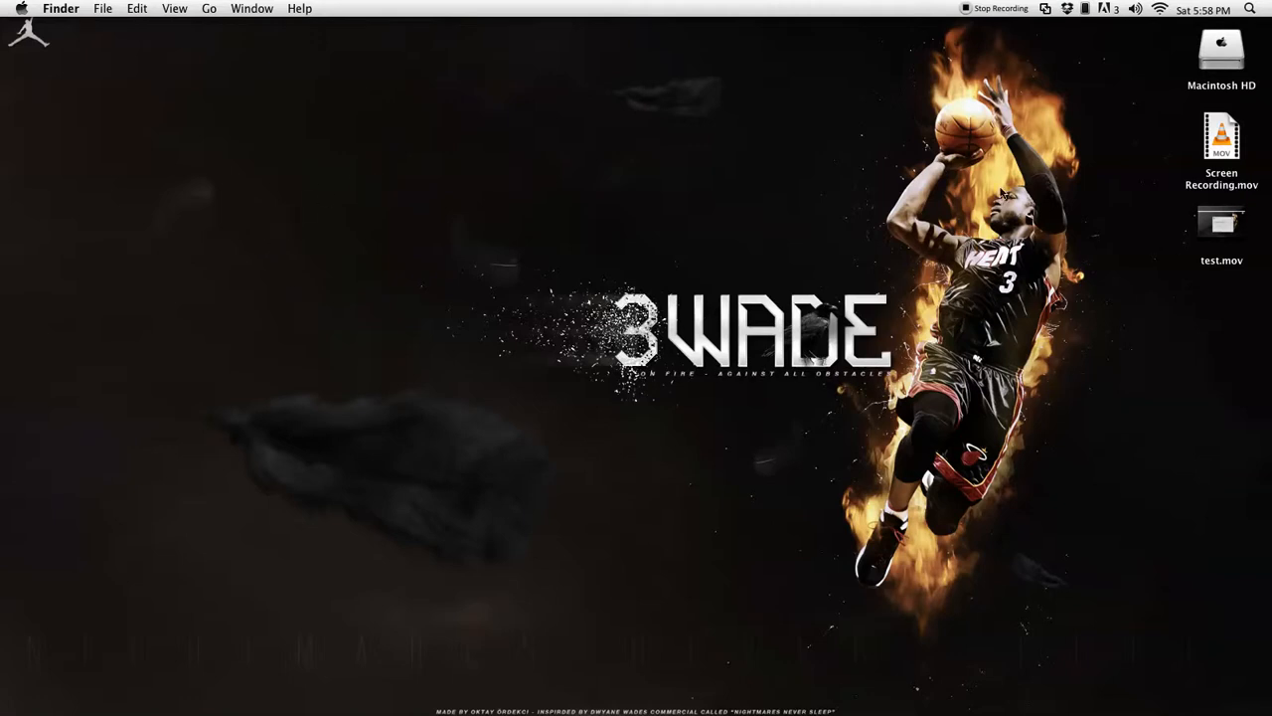
{"action": "mouse_move", "coordinate": [833, 168]}
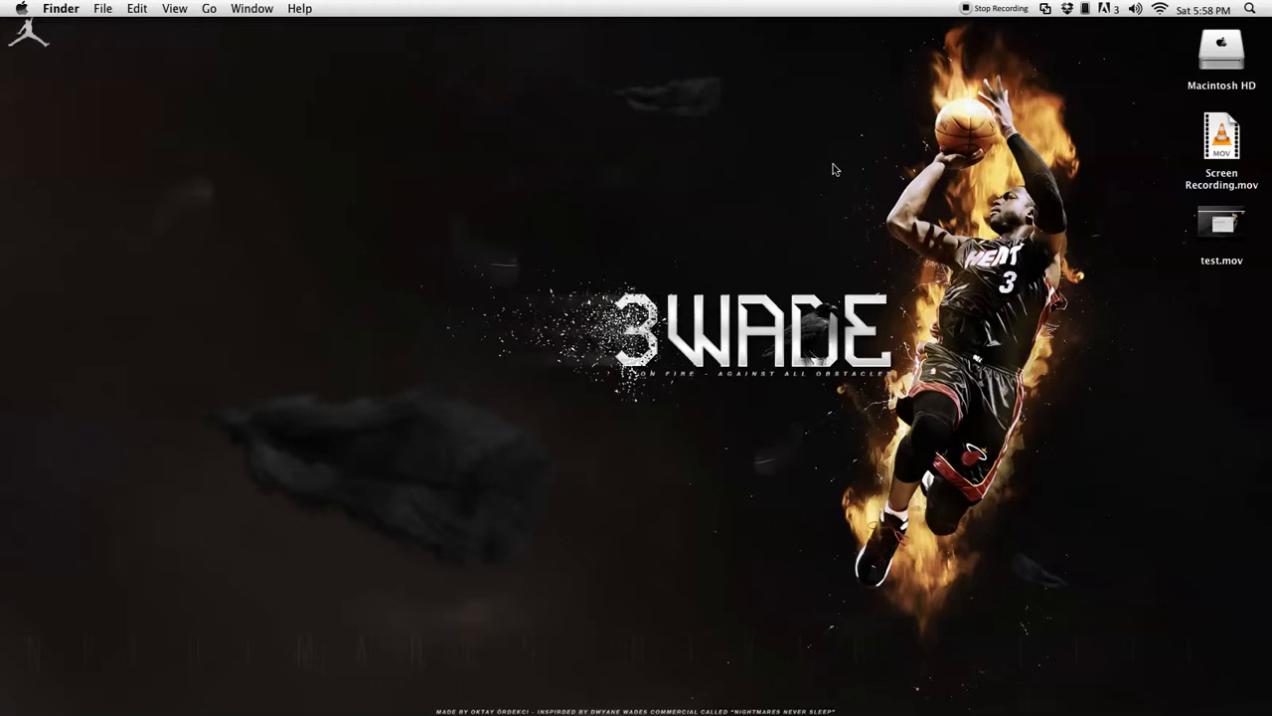
{"action": "mouse_move", "coordinate": [751, 135]}
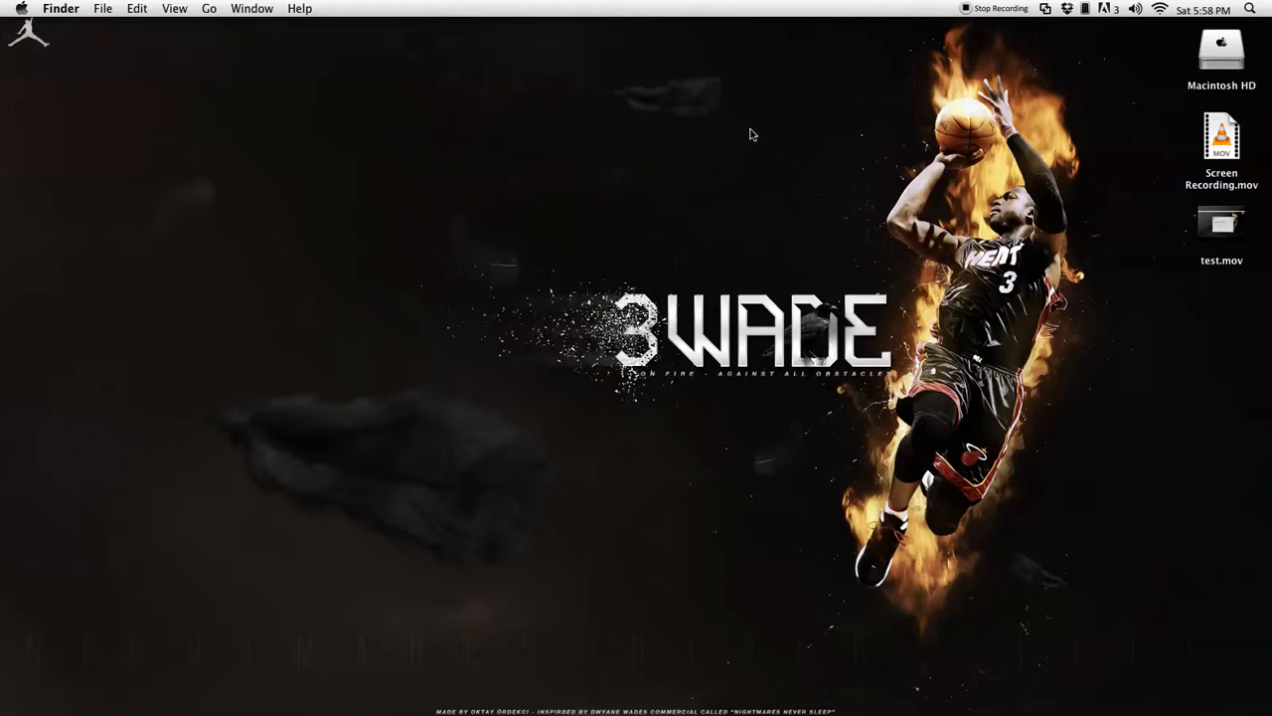
{"action": "mouse_move", "coordinate": [718, 125]}
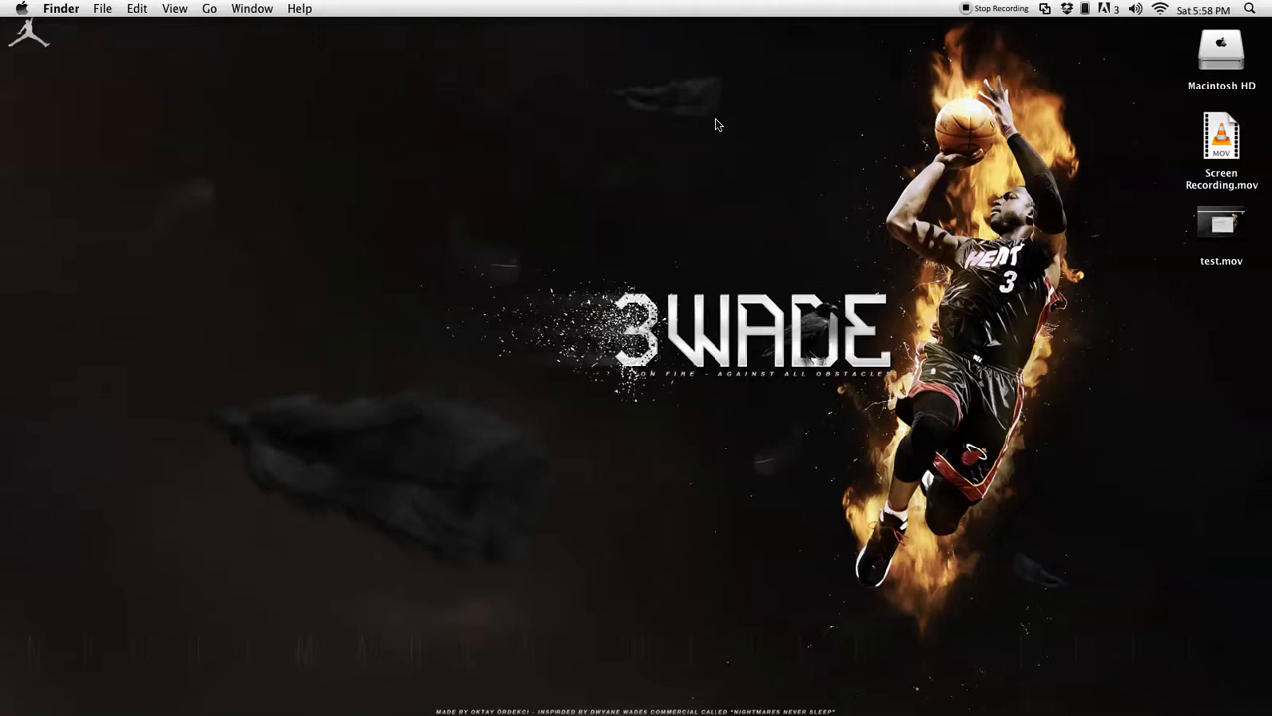
{"action": "mouse_move", "coordinate": [724, 125]}
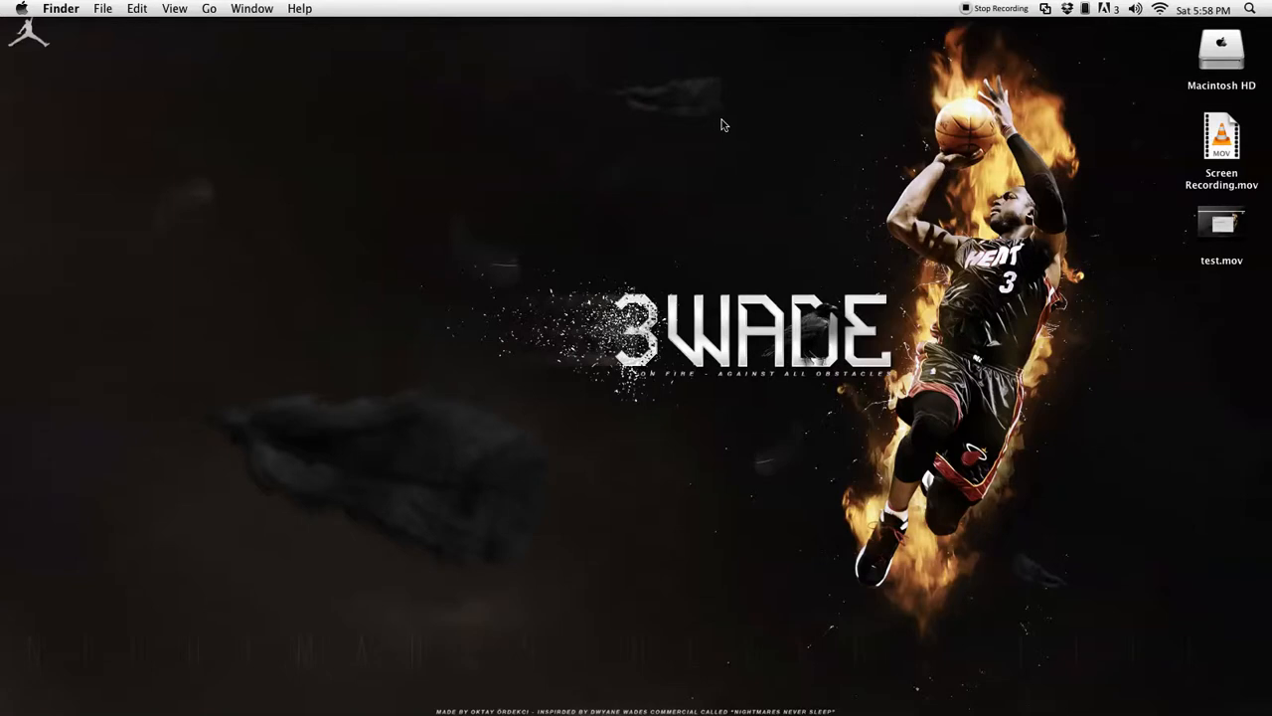
{"action": "mouse_move", "coordinate": [976, 196]}
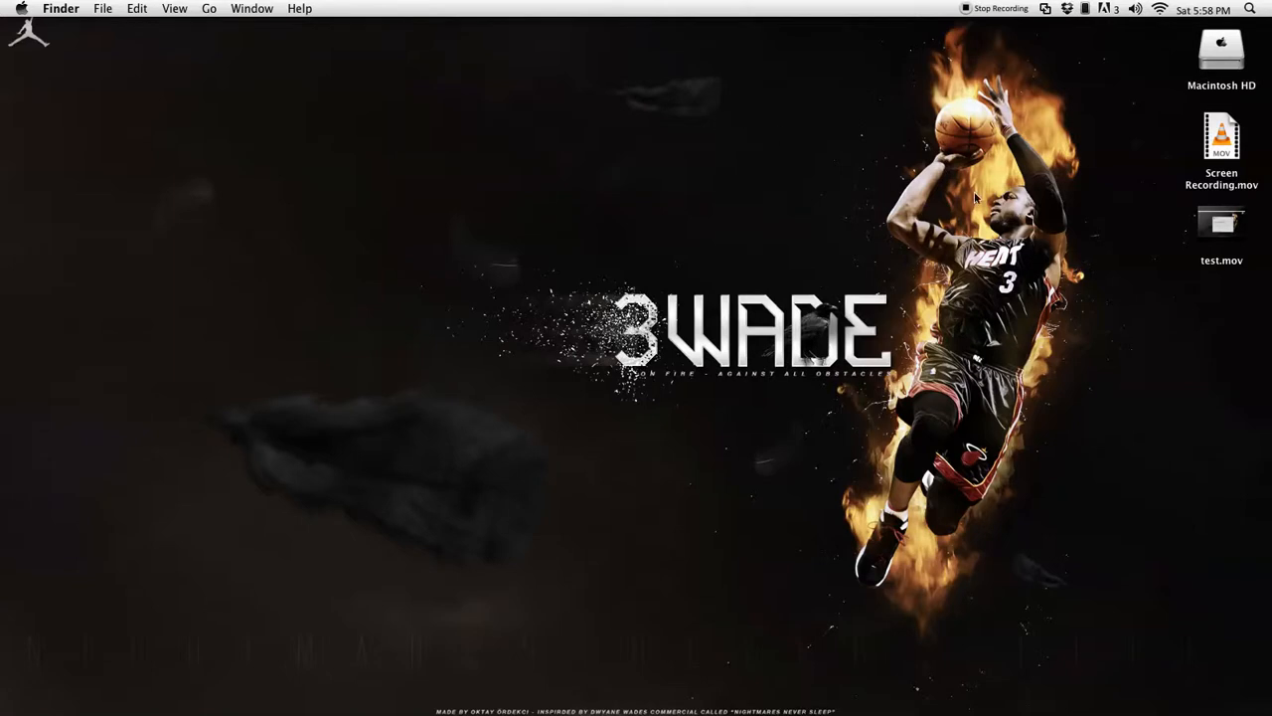
{"action": "mouse_move", "coordinate": [951, 191]}
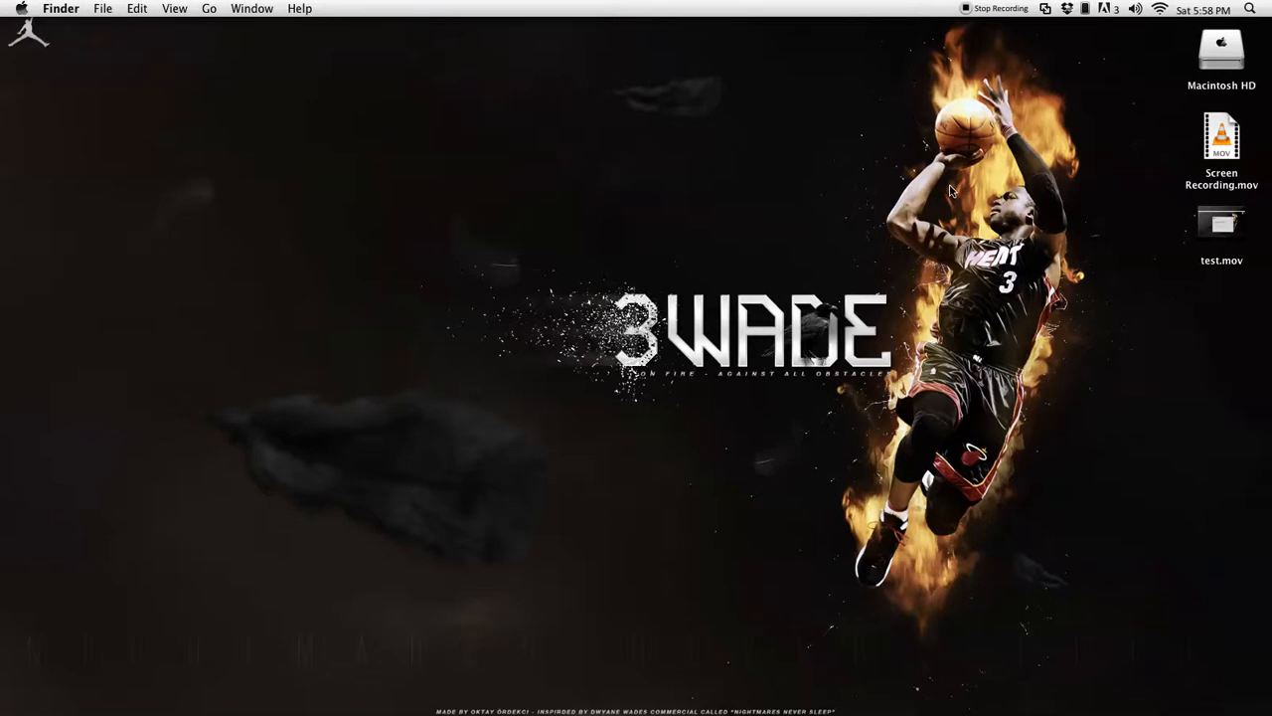